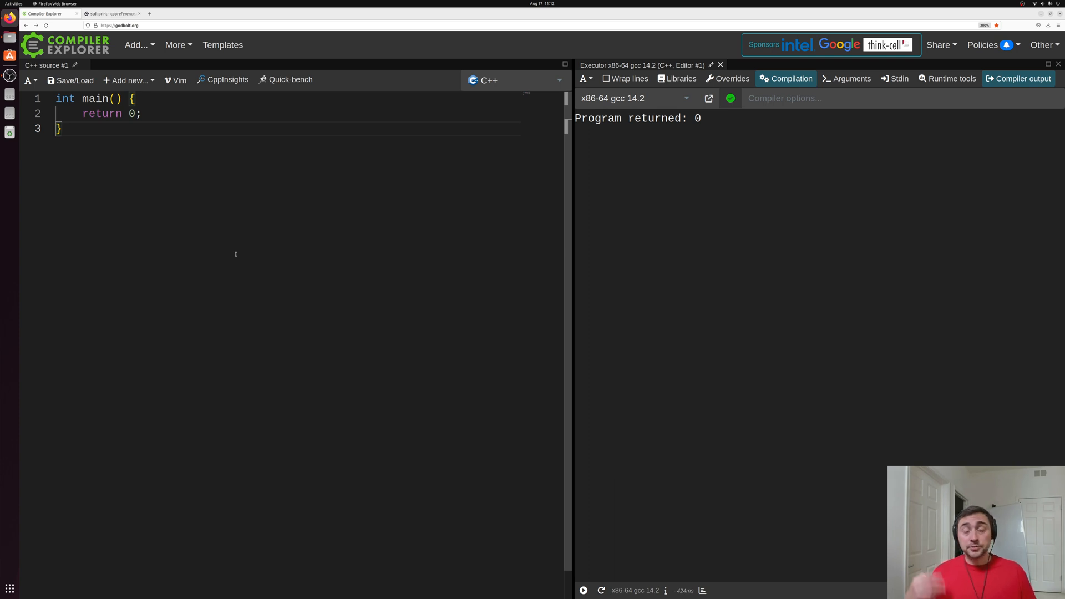
mouse_move(307, 152)
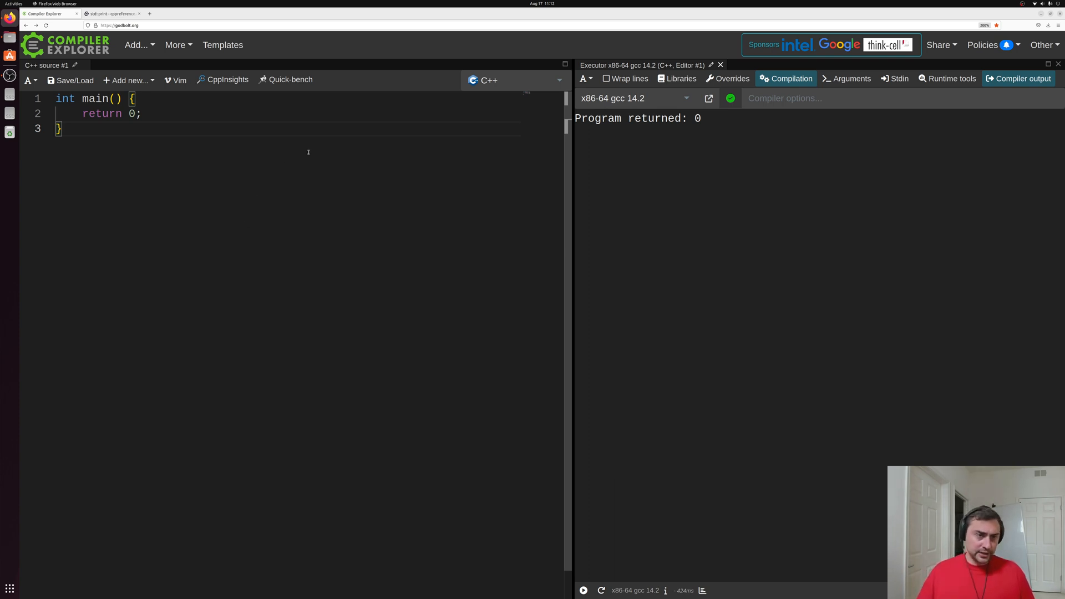
- Switch from Compiler Explorer to the cppreference std::print browser tab
click(112, 13)
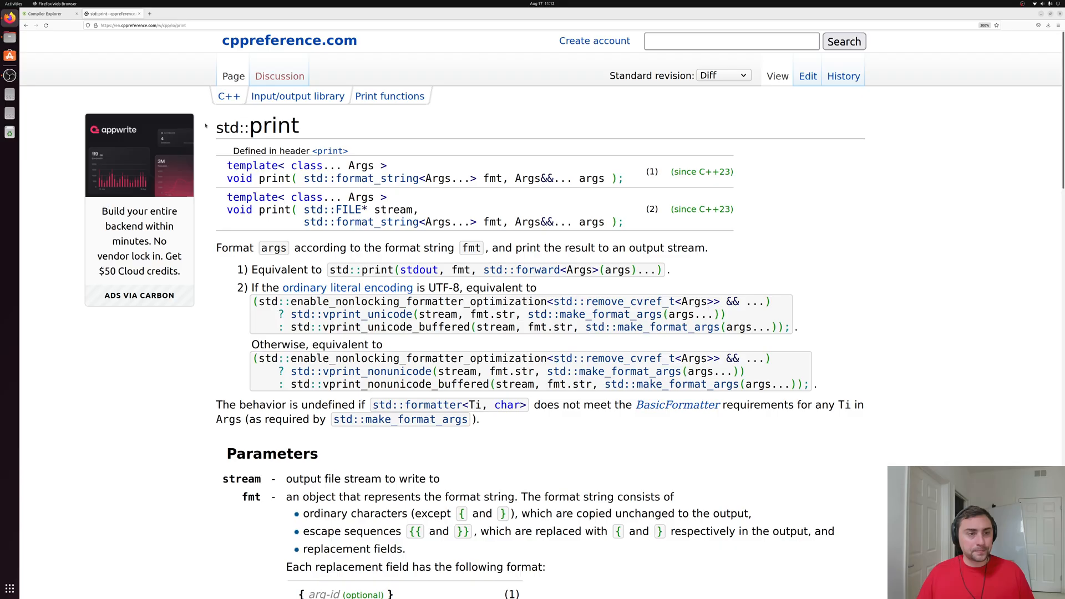
mouse_move(675, 194)
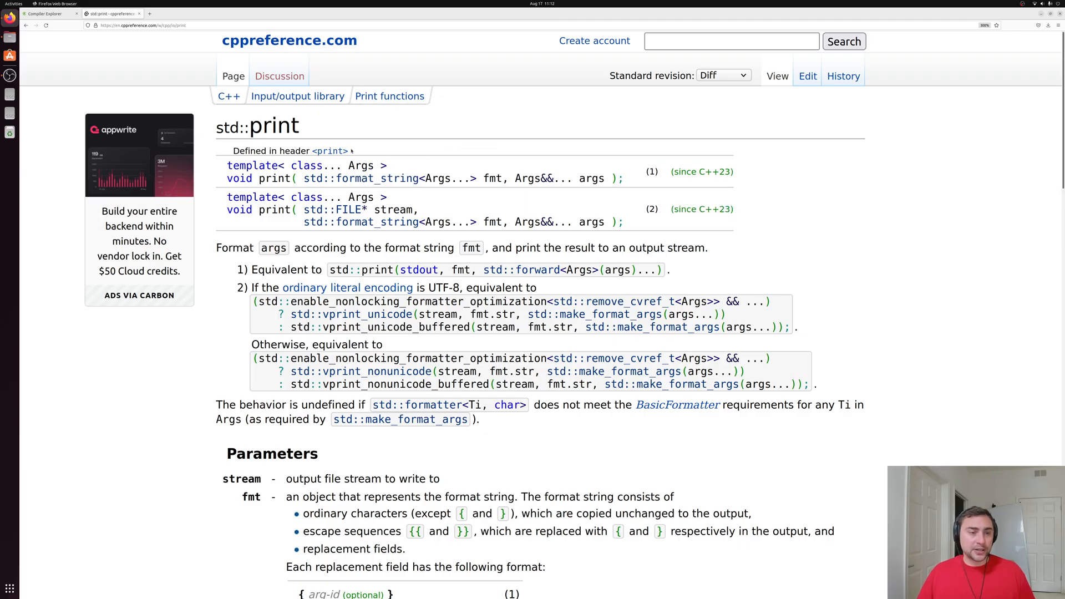
mouse_move(387, 151)
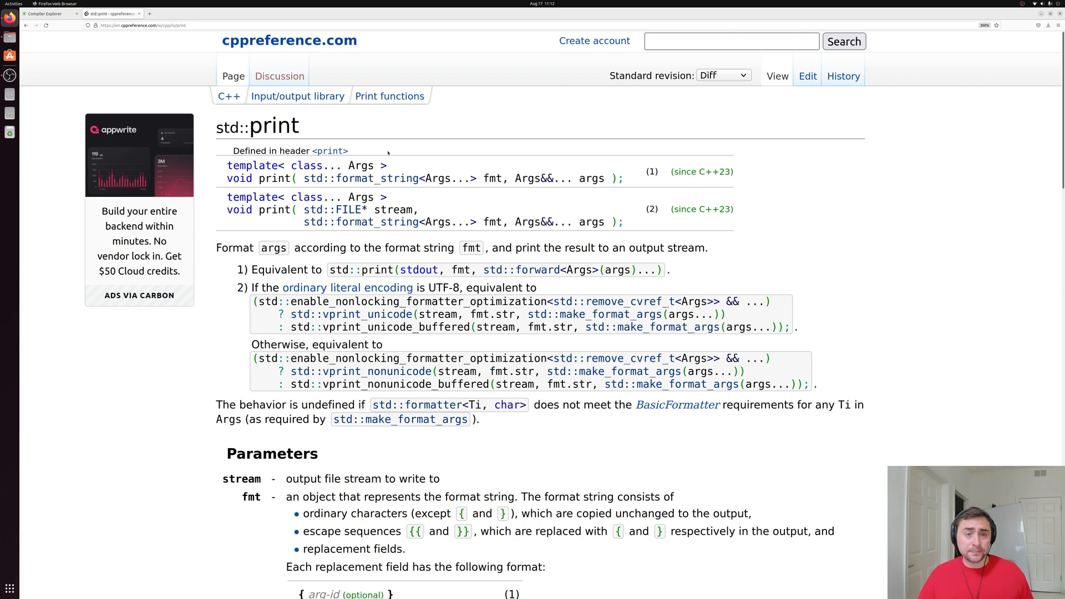
mouse_move(785, 201)
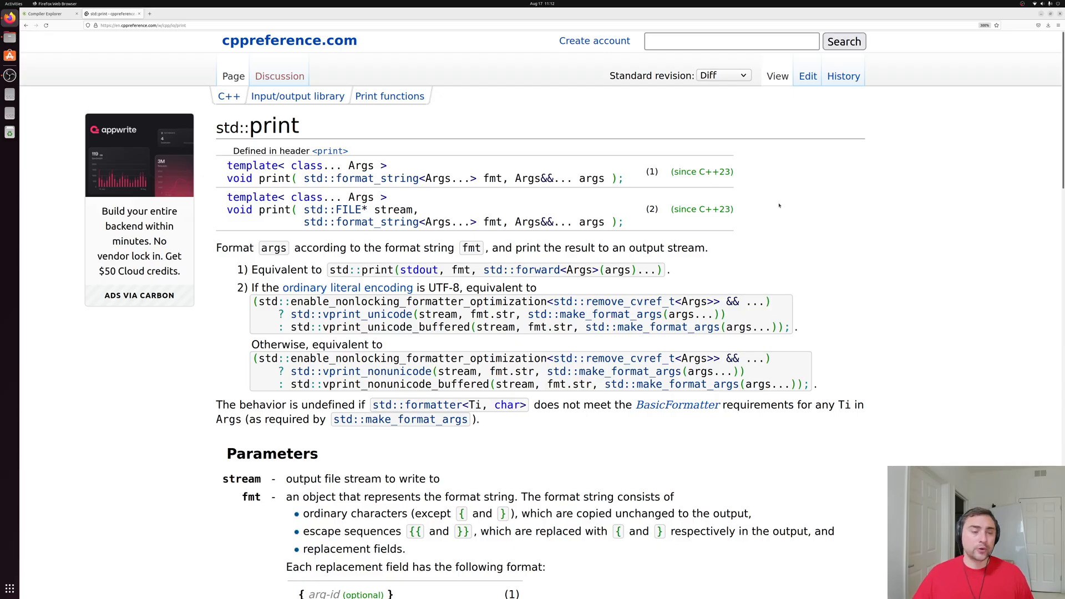
mouse_move(822, 228)
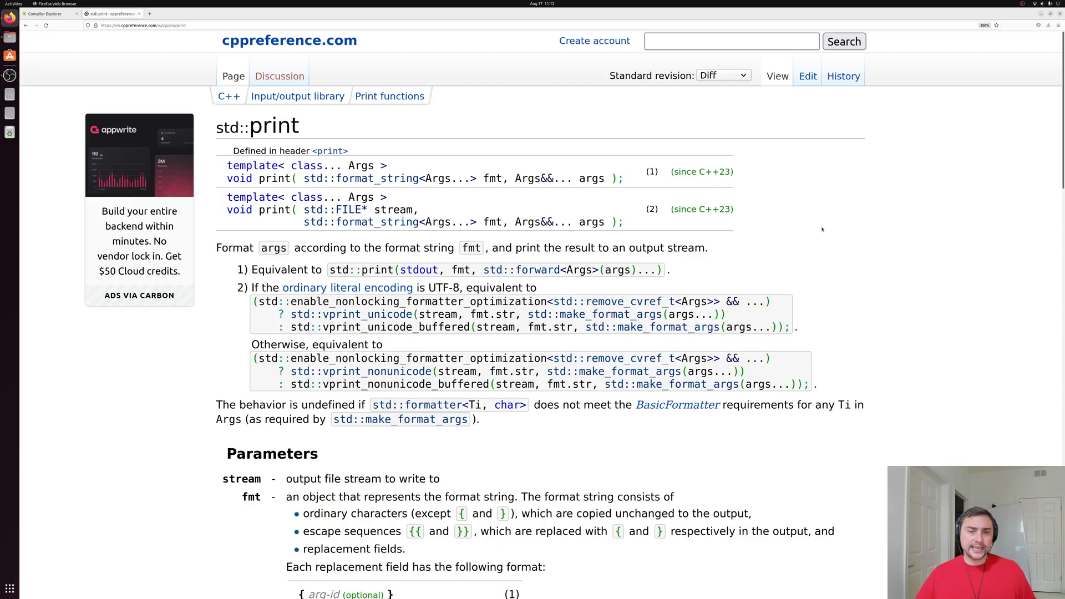
mouse_move(895, 215)
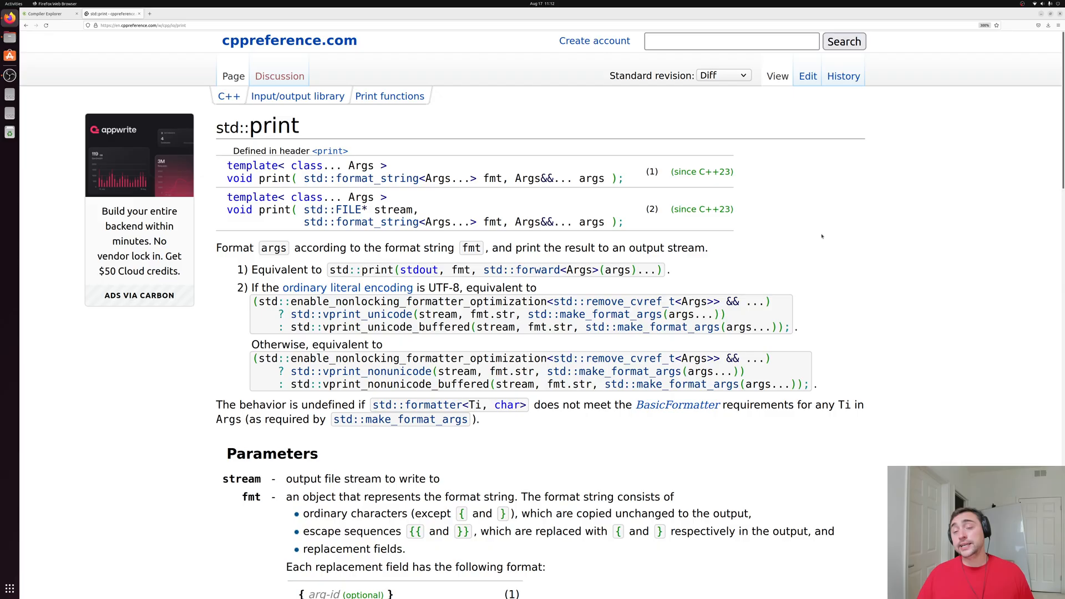
- Scroll the std::print page down past Parameters and Notes to the Example with Hello C++23! output
scroll(down, 3)
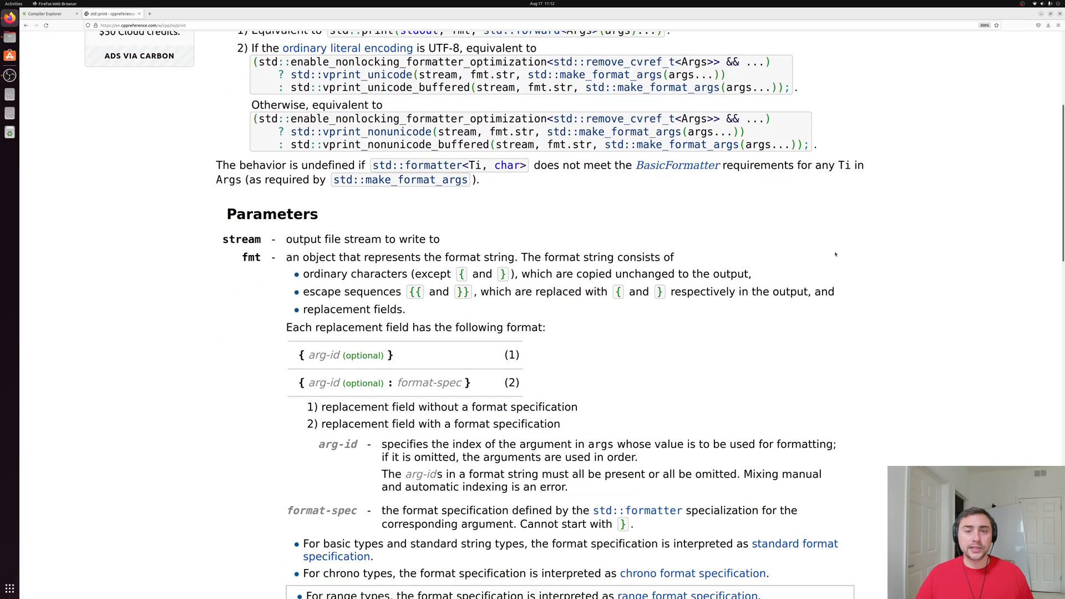
scroll(down, 3)
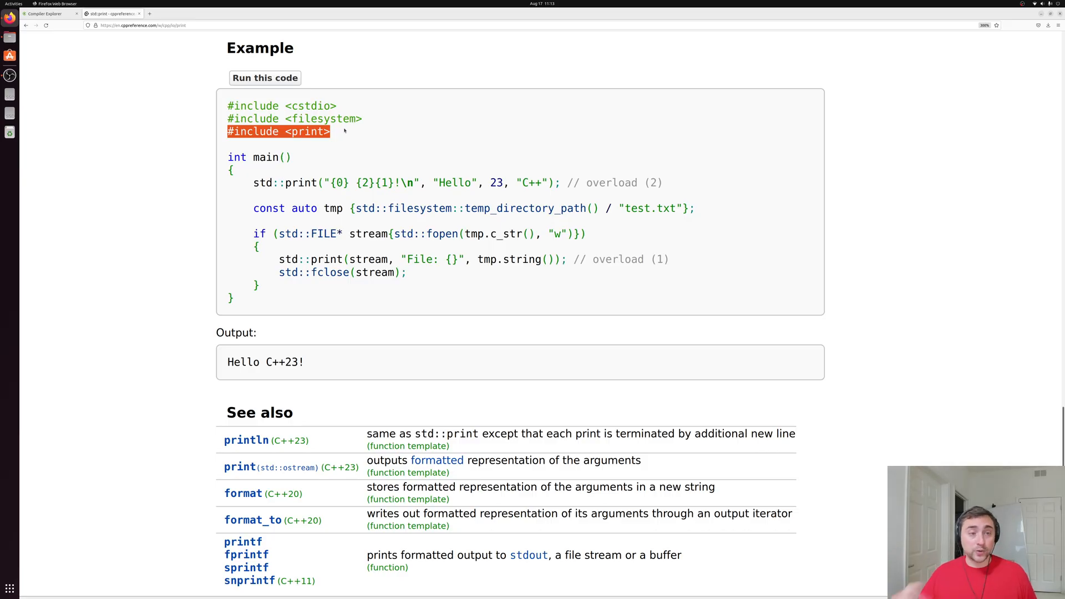
mouse_move(350, 147)
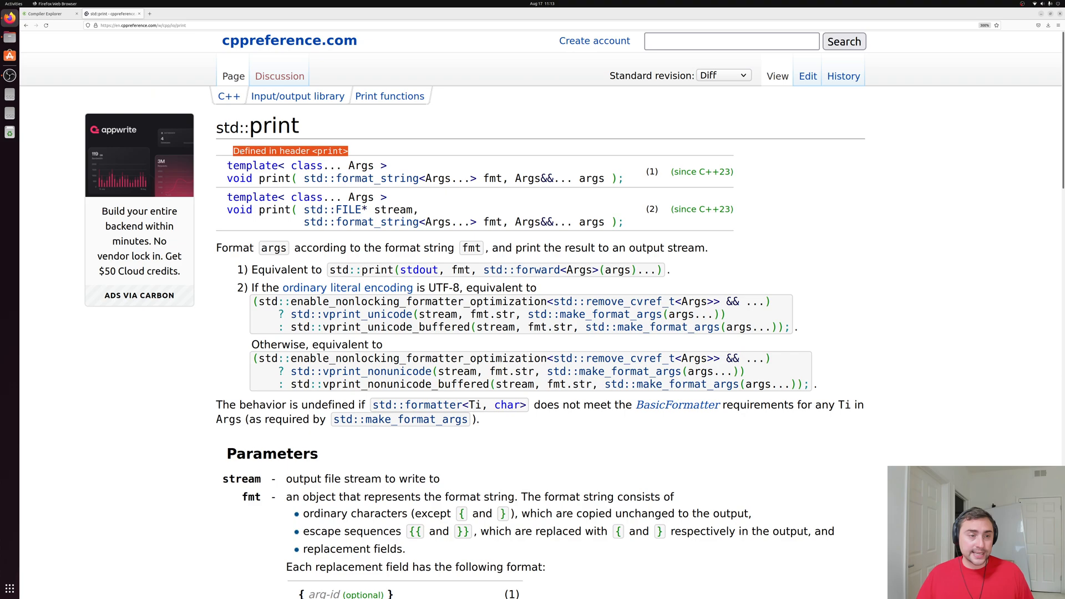
scroll(down, 3)
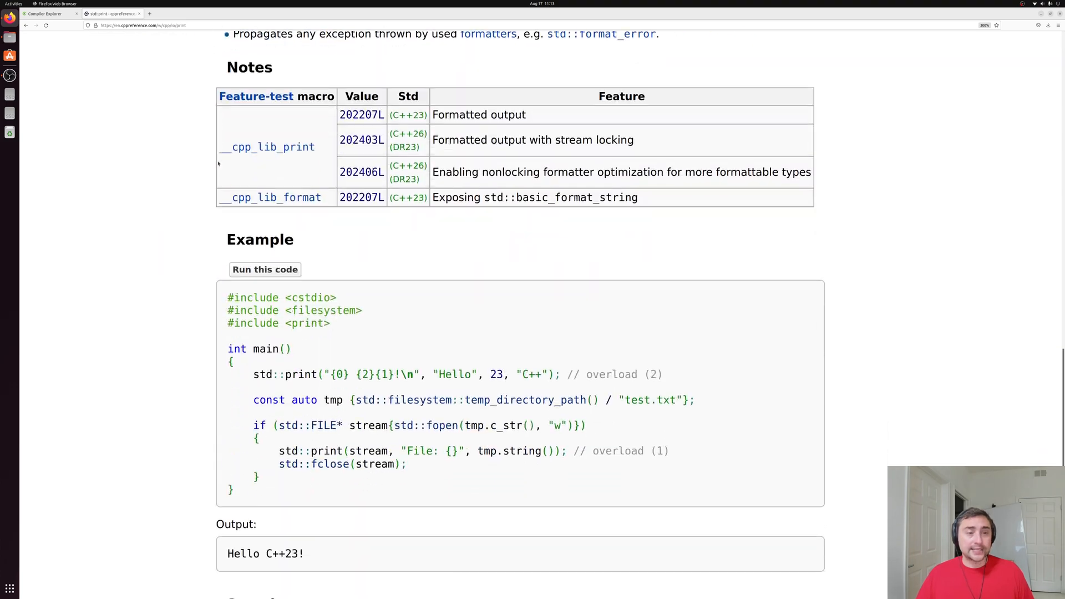
scroll(down, 3)
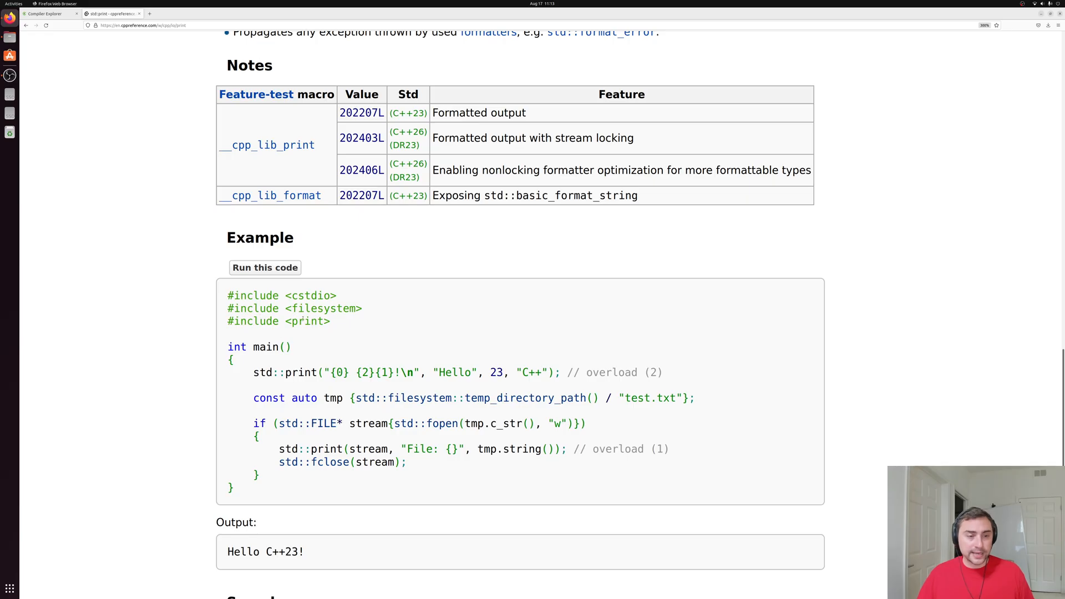
scroll(down, 3)
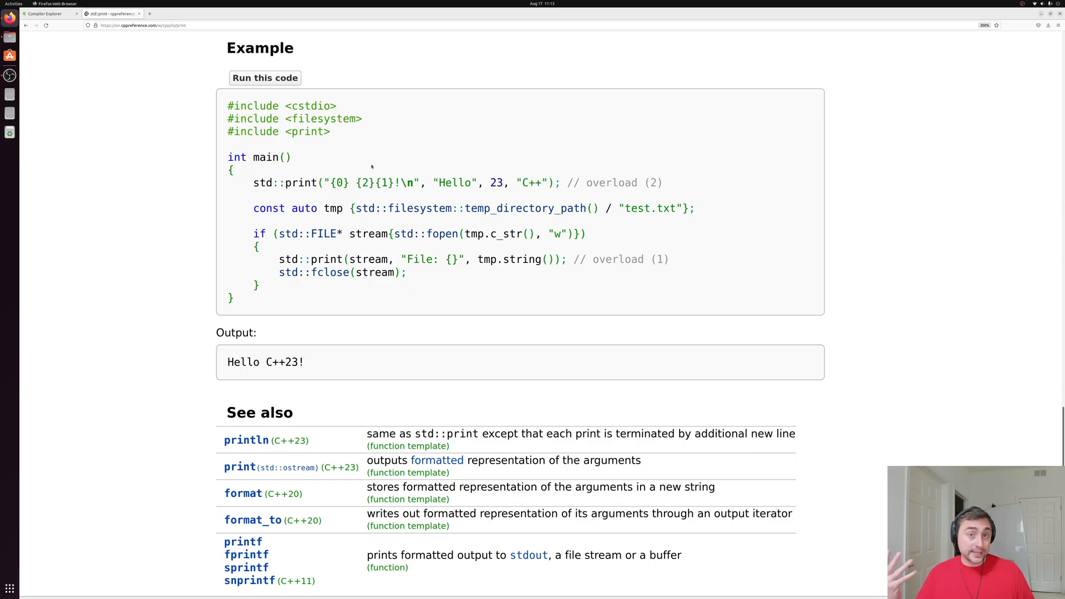
mouse_move(381, 157)
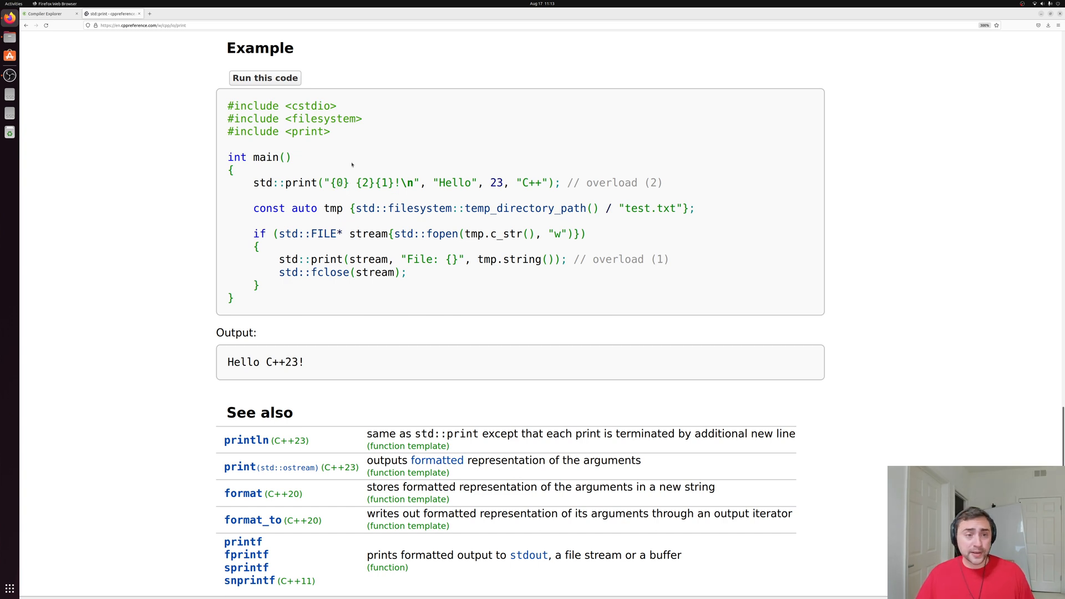
- Highlight the 23 argument and output line in the example, then return to Compiler Explorer
drag(434, 182, 502, 182)
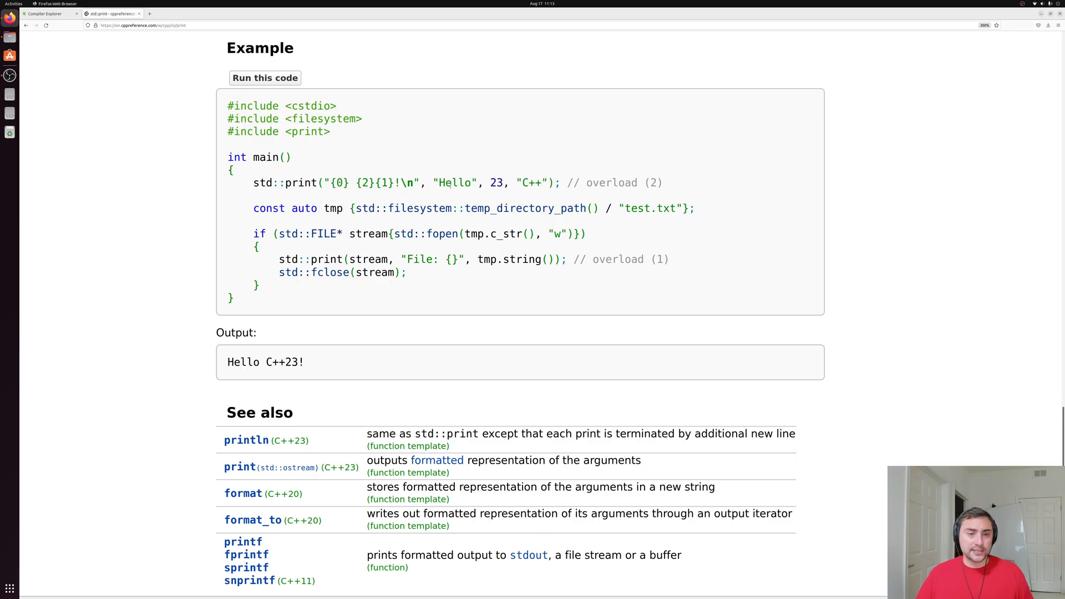
double_click(497, 182)
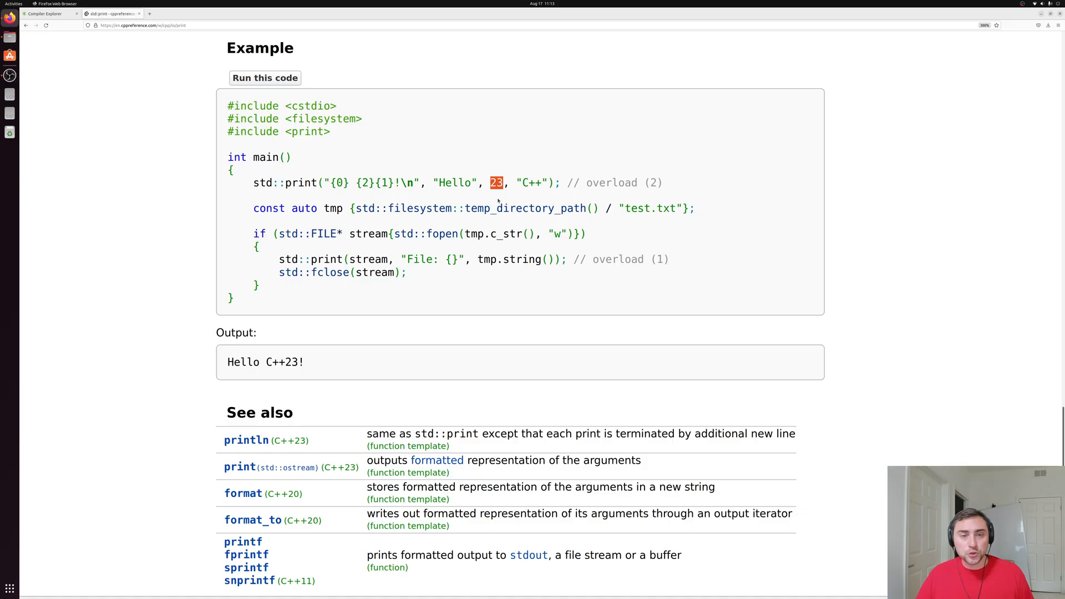
click(496, 182)
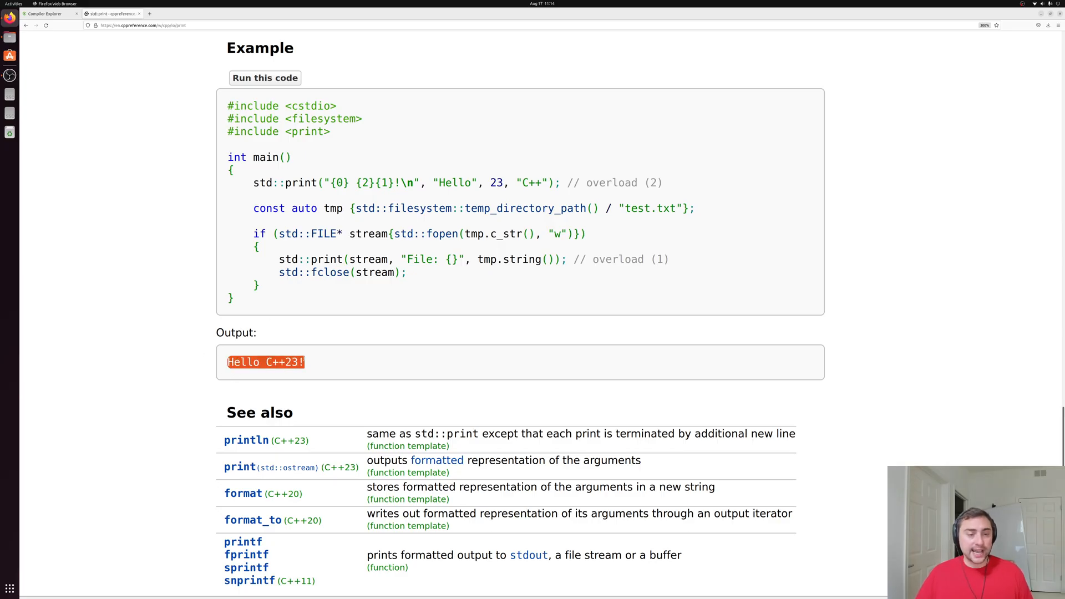
click(325, 361)
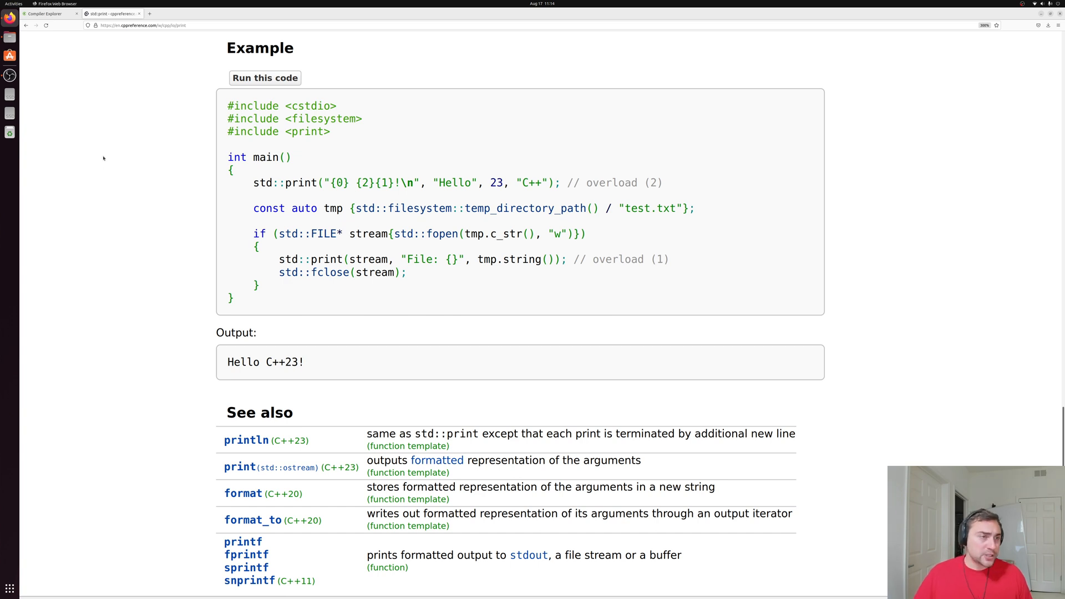
click(45, 13)
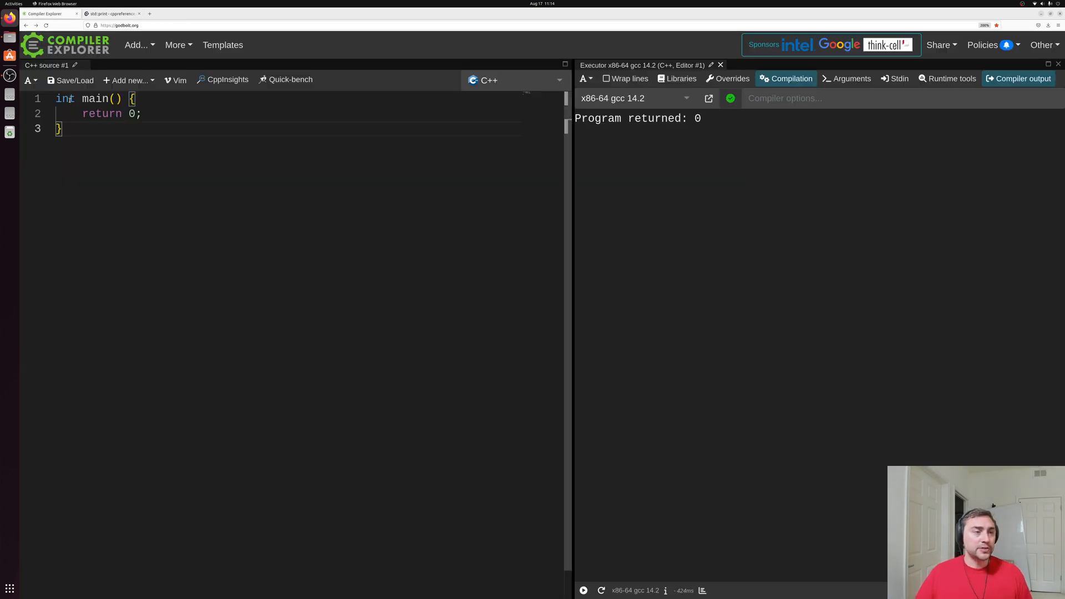
- Add #include <print> at the top of the source file
double_click(65, 99)
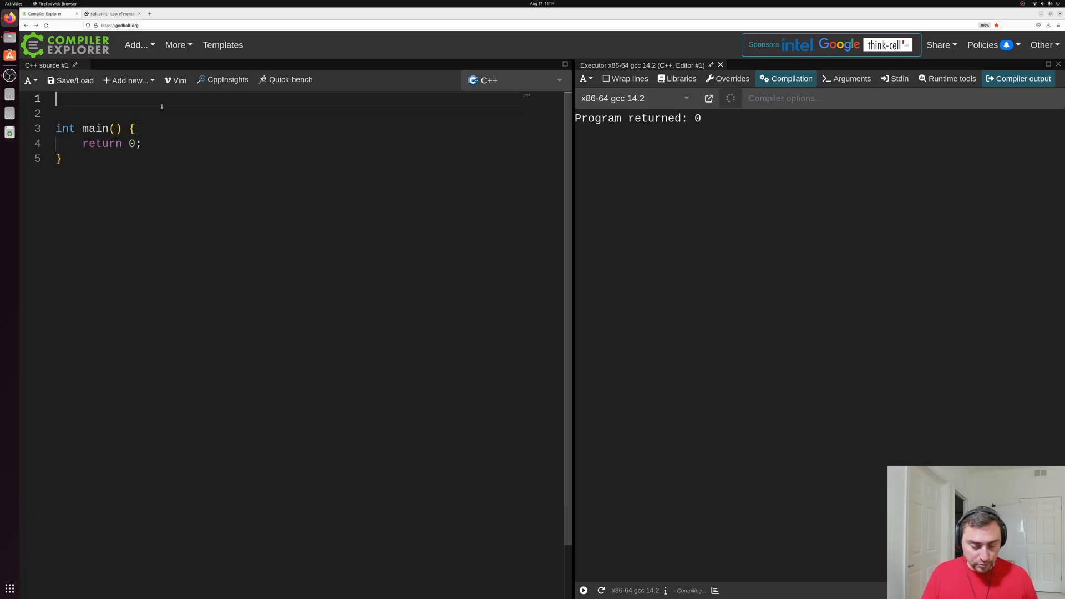
text(#includ)
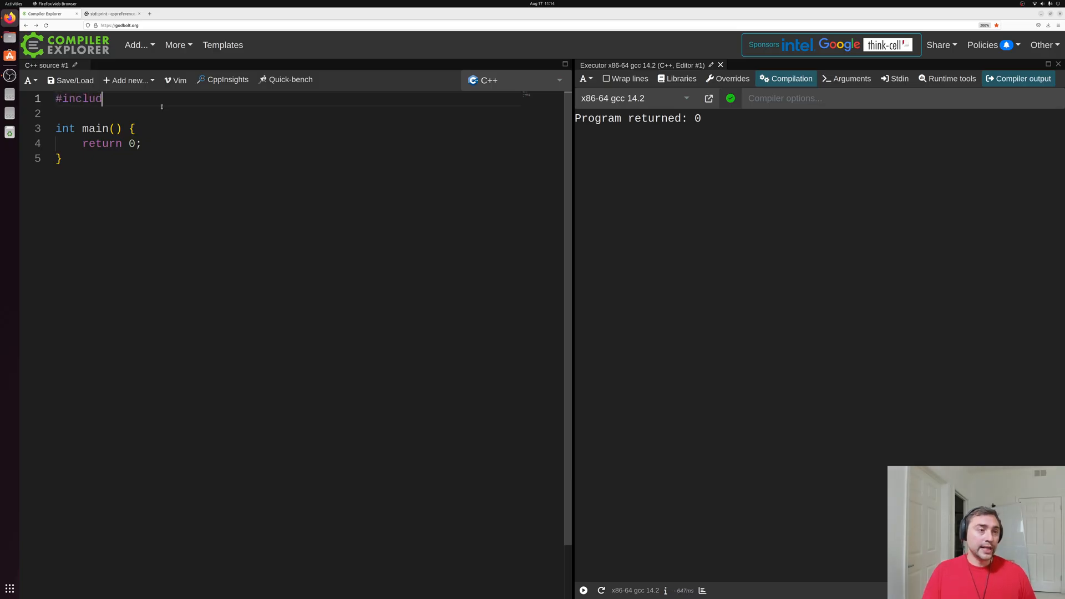
text(e)
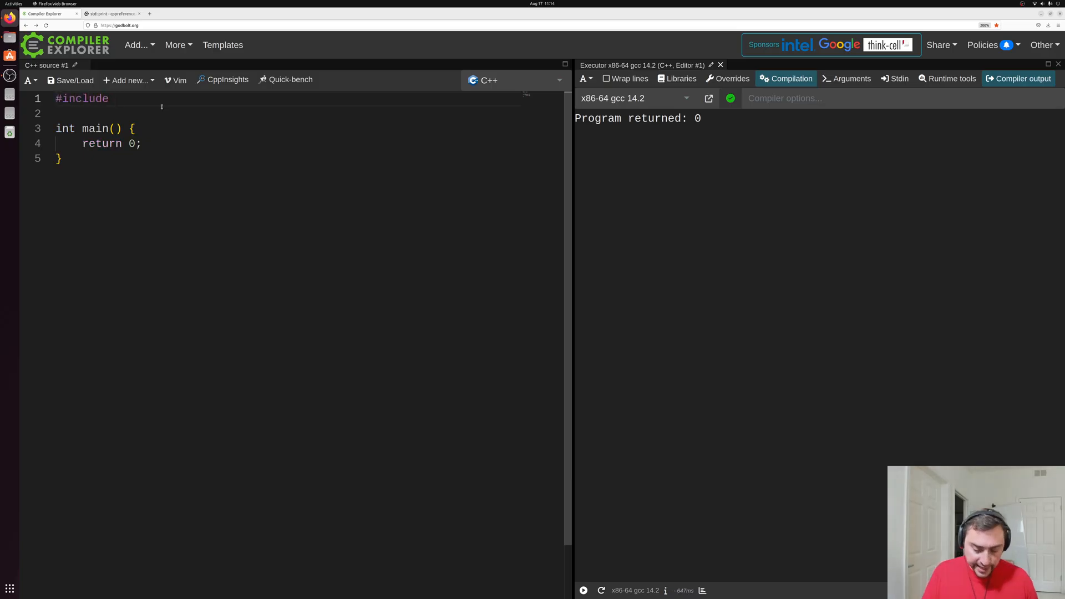
text(<print>)
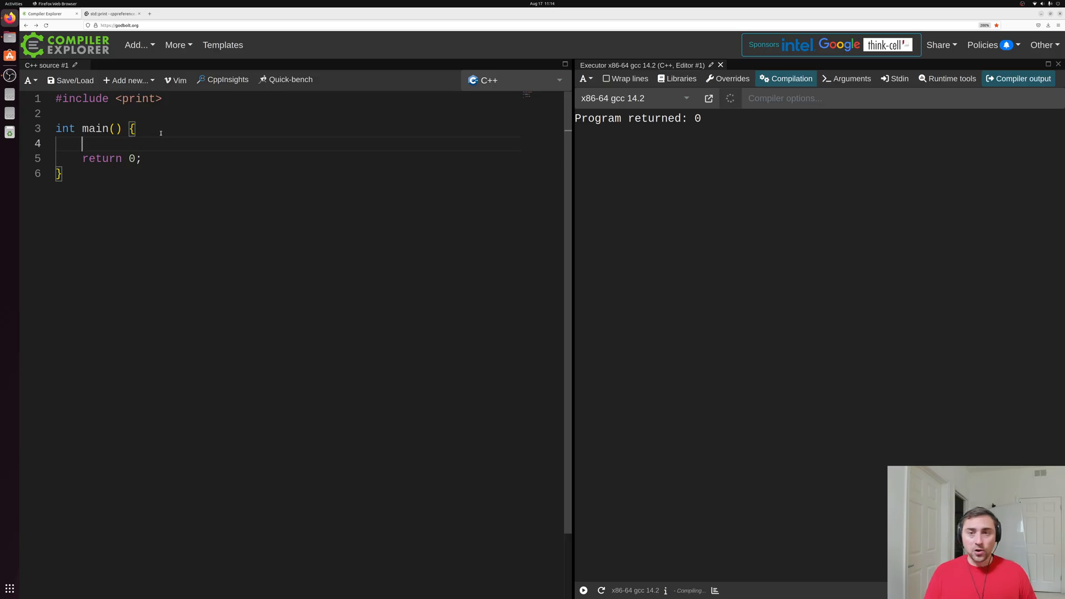
- Write std::print("Hello, world!\n"); inside main
text(std::)
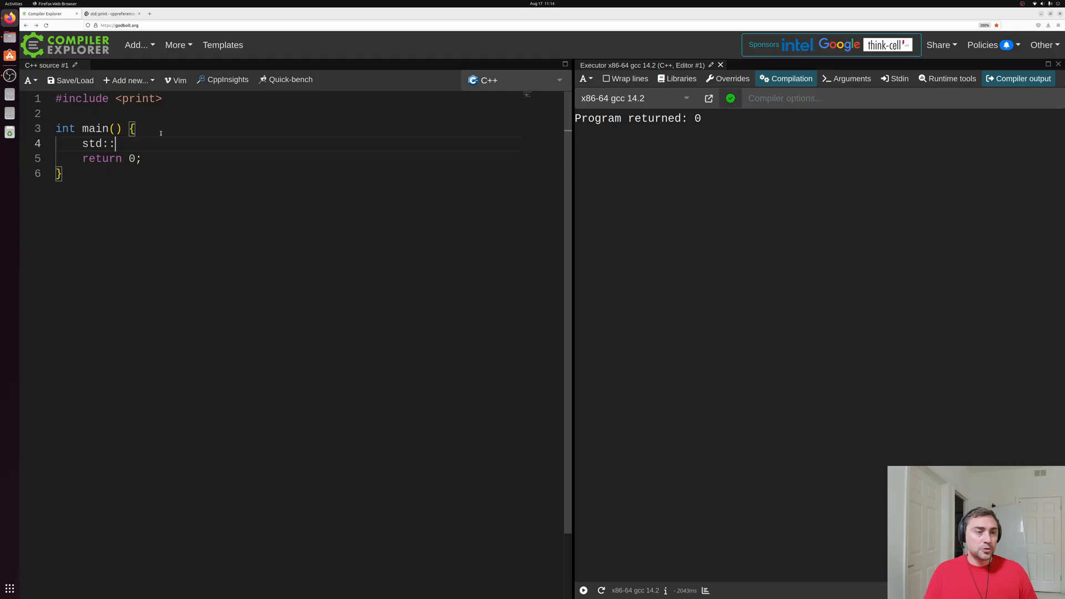
text(print(""))
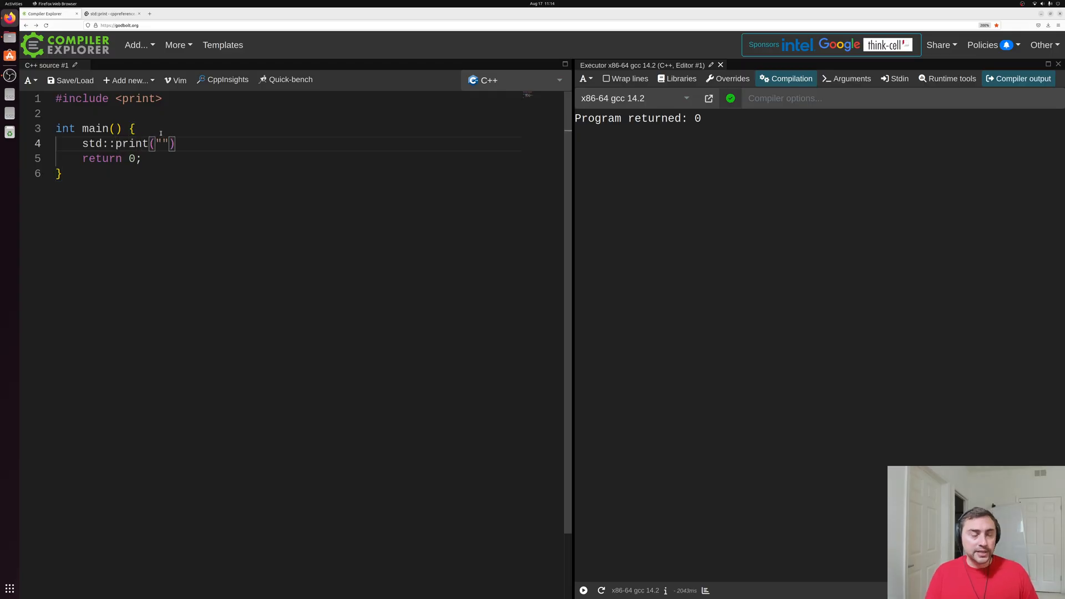
text(Hello)
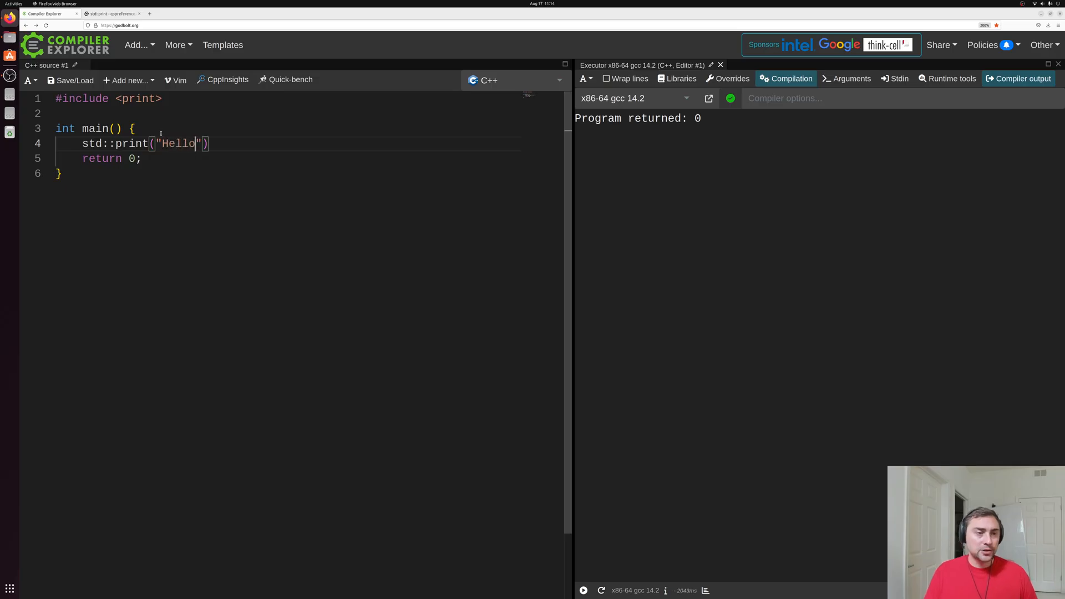
text(, world!)
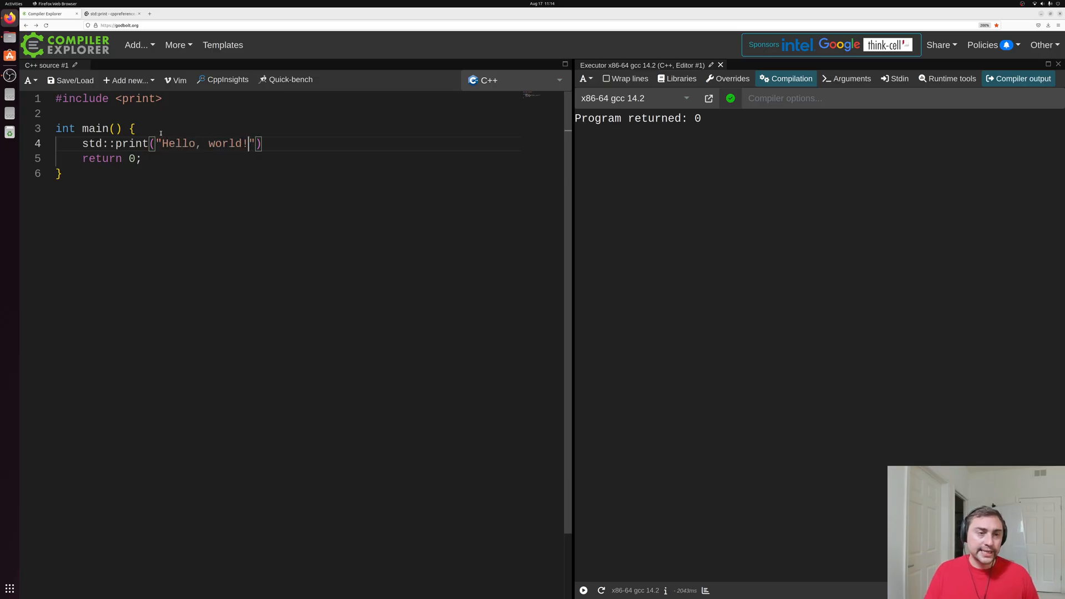
text(\n)
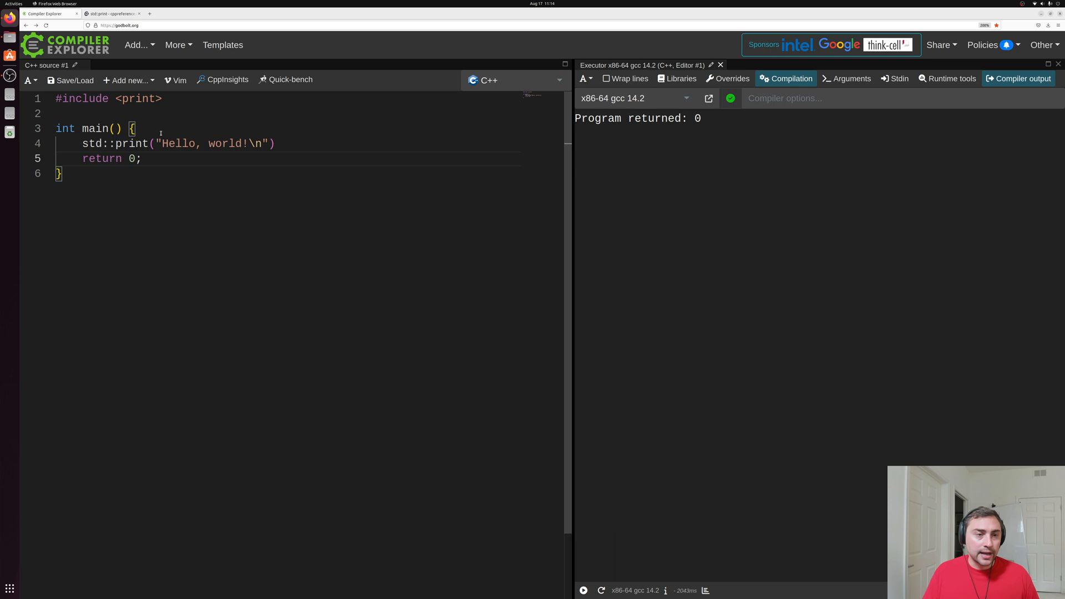
text(;)
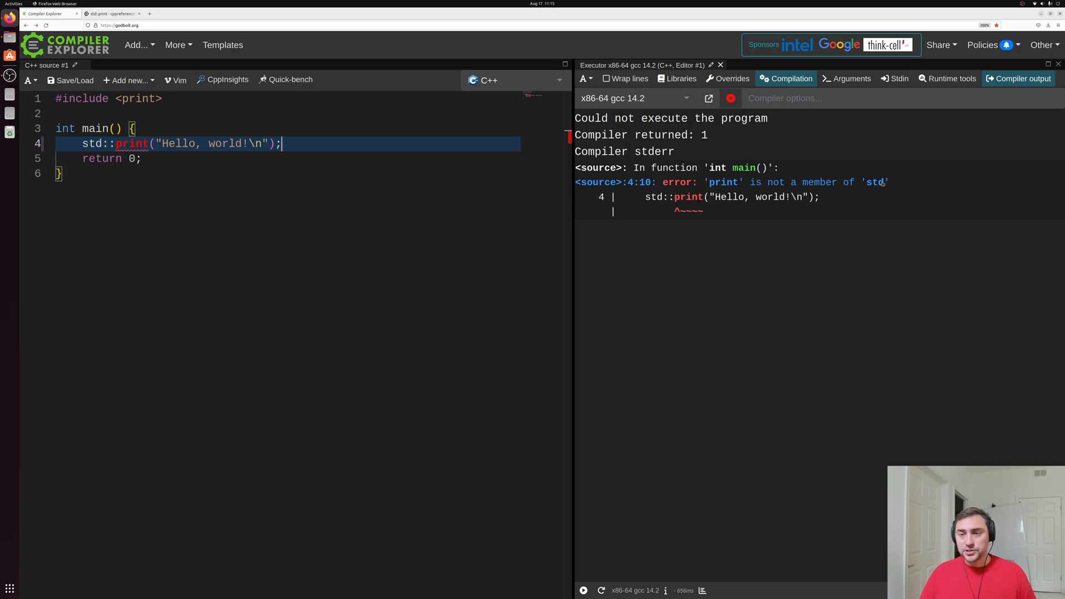
mouse_move(808, 113)
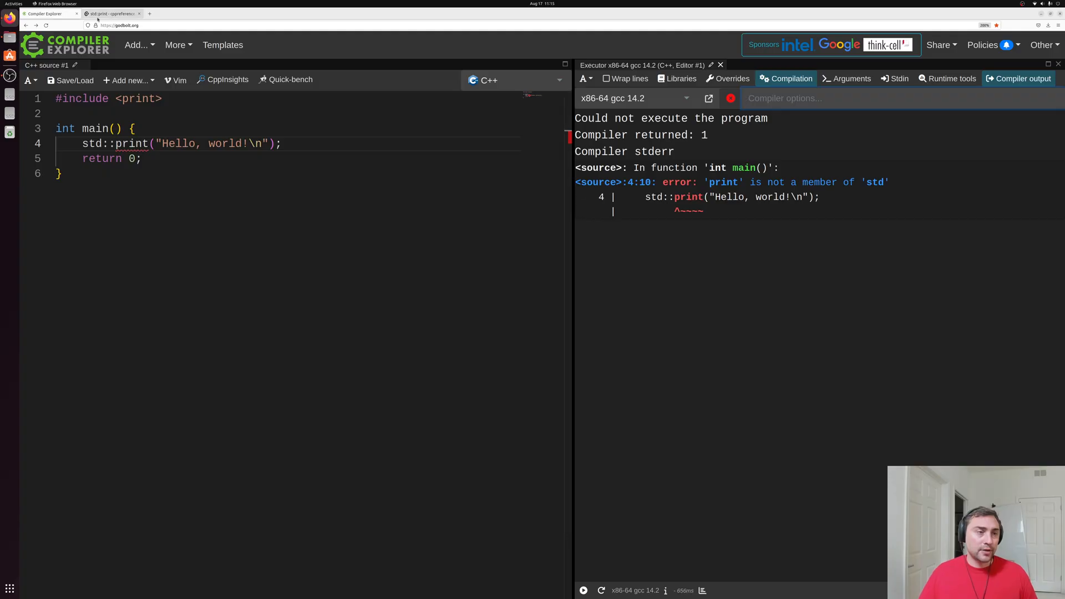
- Enter --std=c++23 in the compiler options so the program builds and prints Hello, world!
click(112, 13)
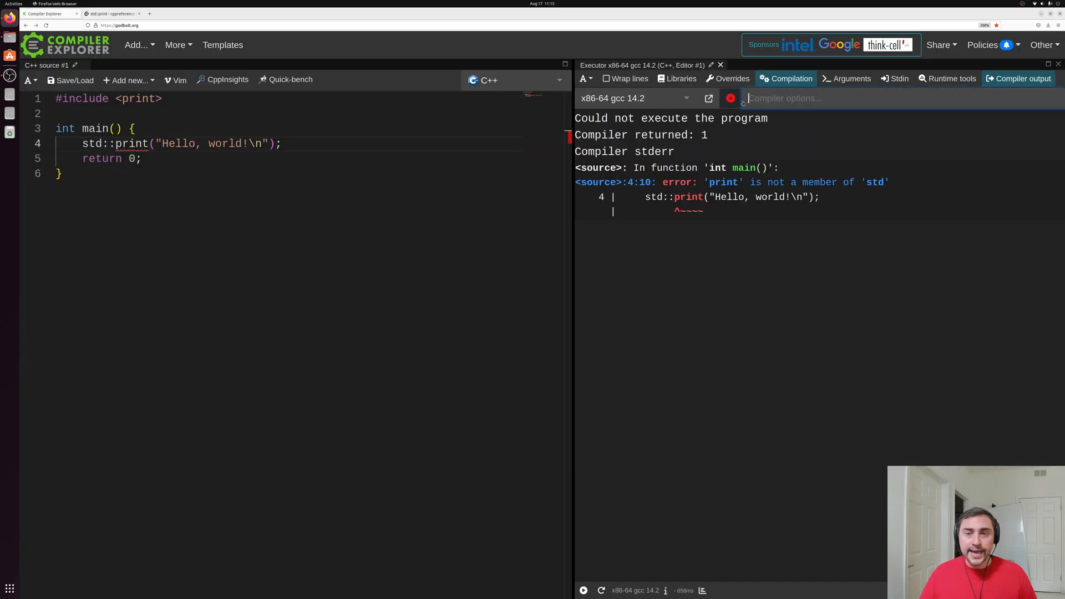
text(--std=c++23)
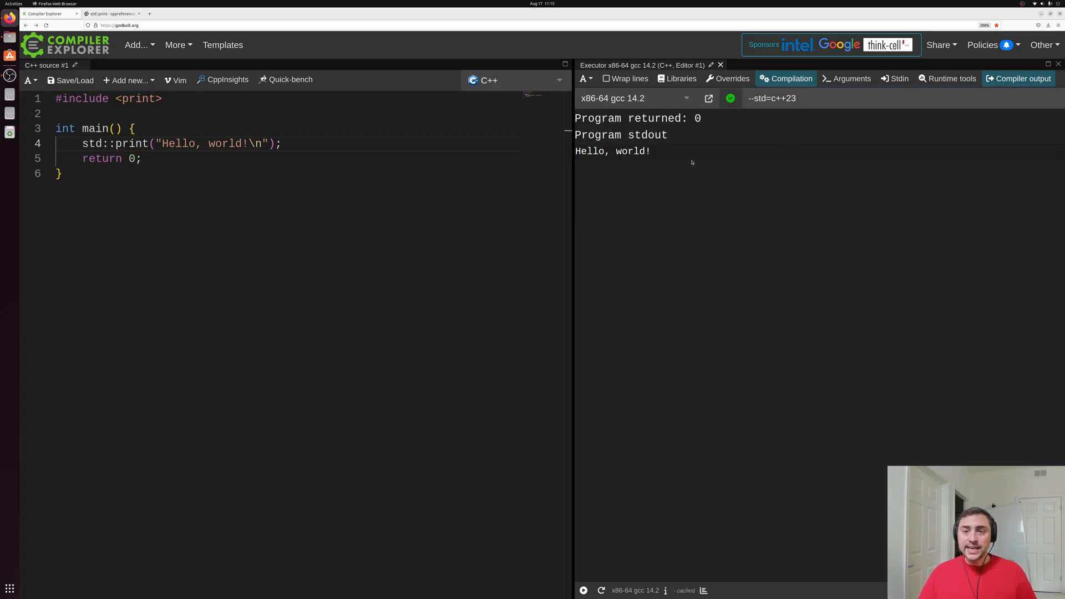
mouse_move(697, 199)
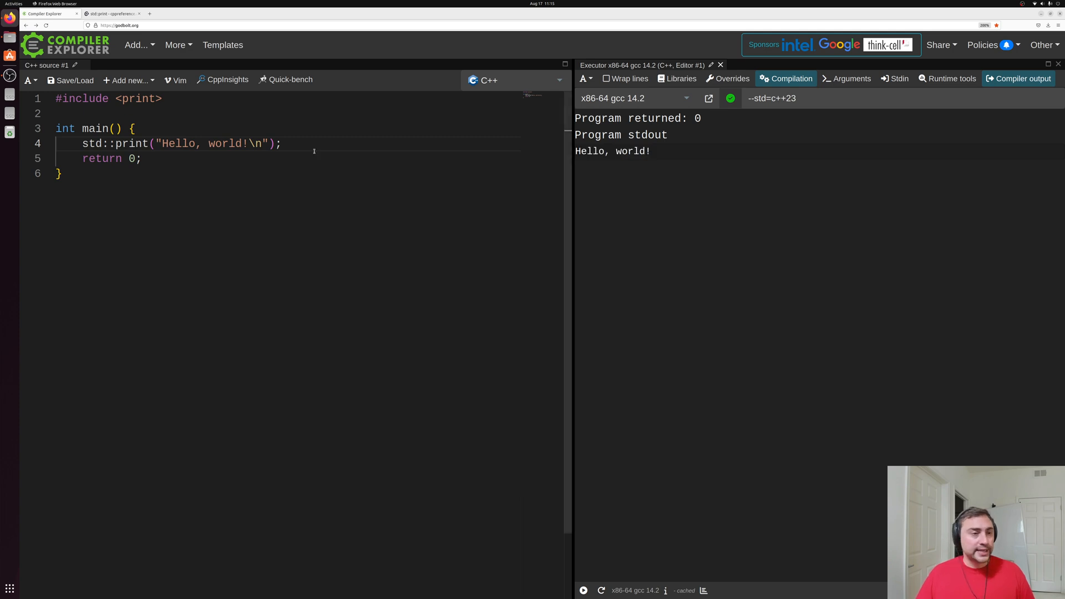
- Add a {0} placeholder and argument 1 so it prints Hello, world! 1, then return to the std::print reference
double_click(224, 143)
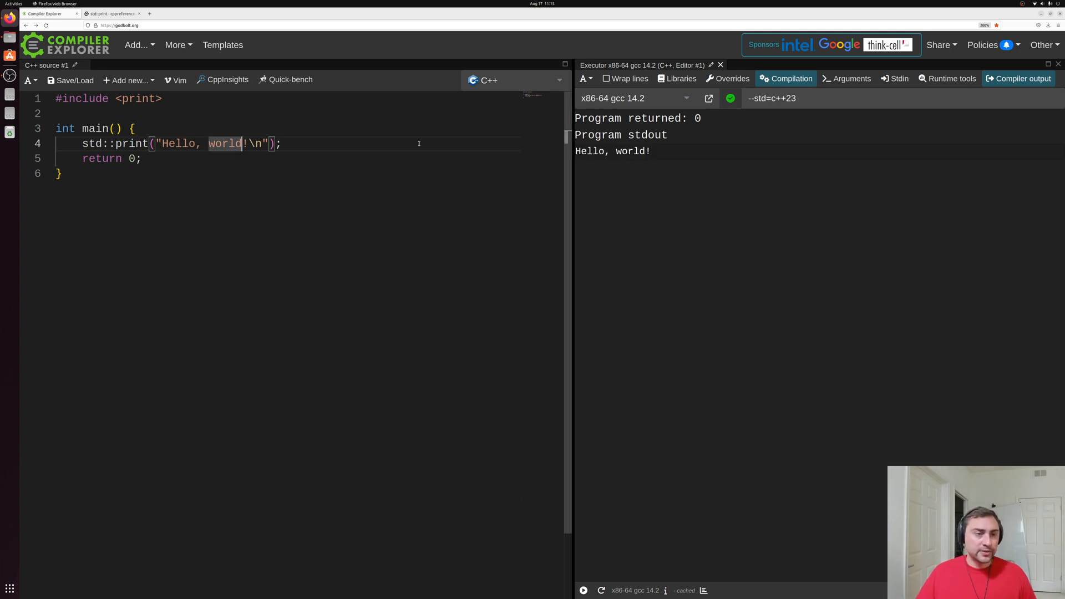
text({})
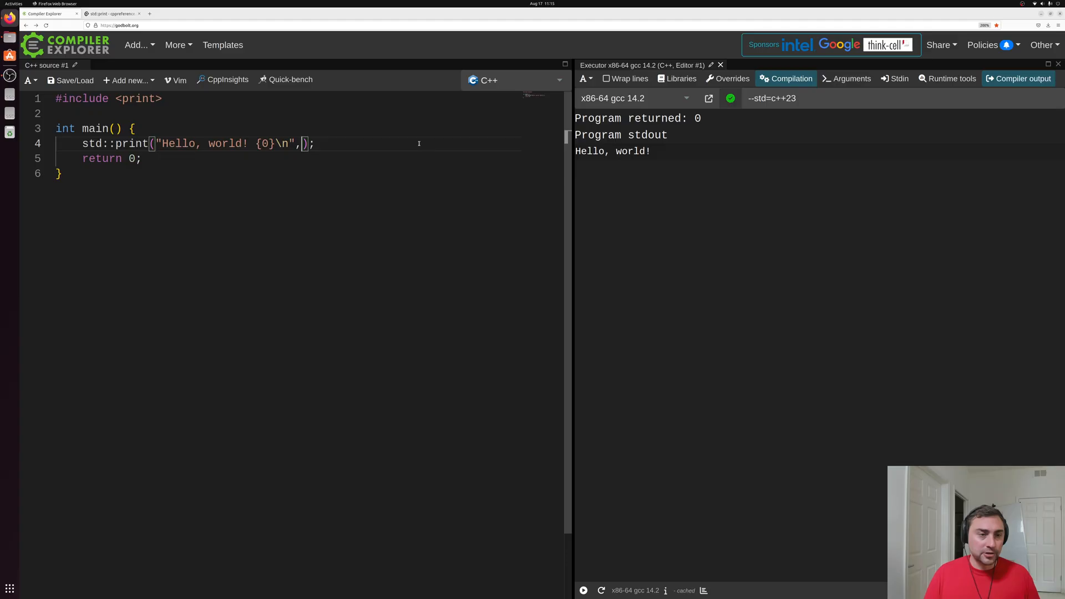
text(1)
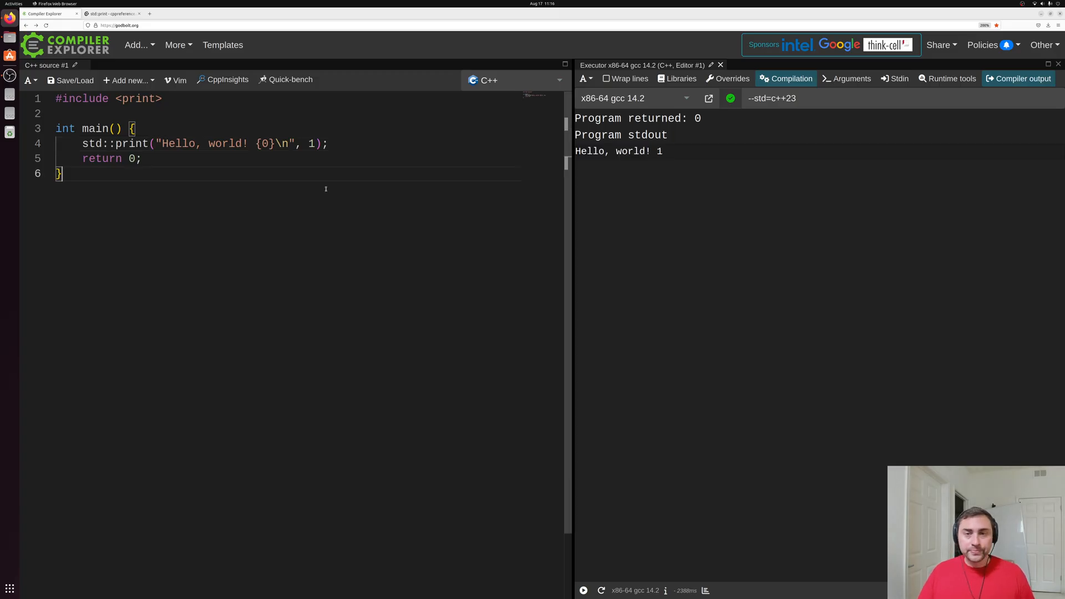
mouse_move(295, 203)
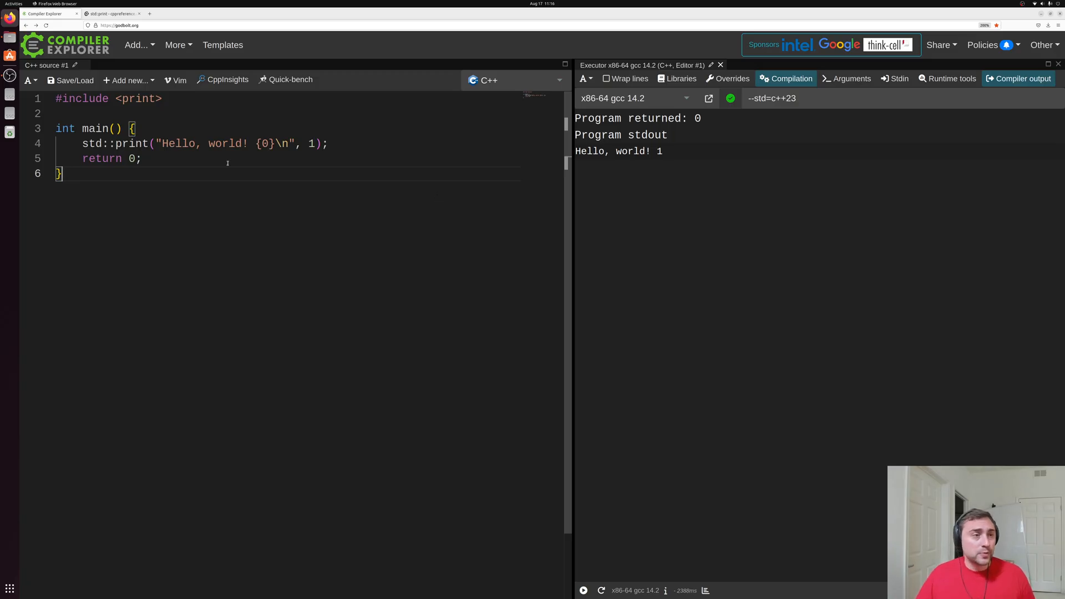
click(112, 13)
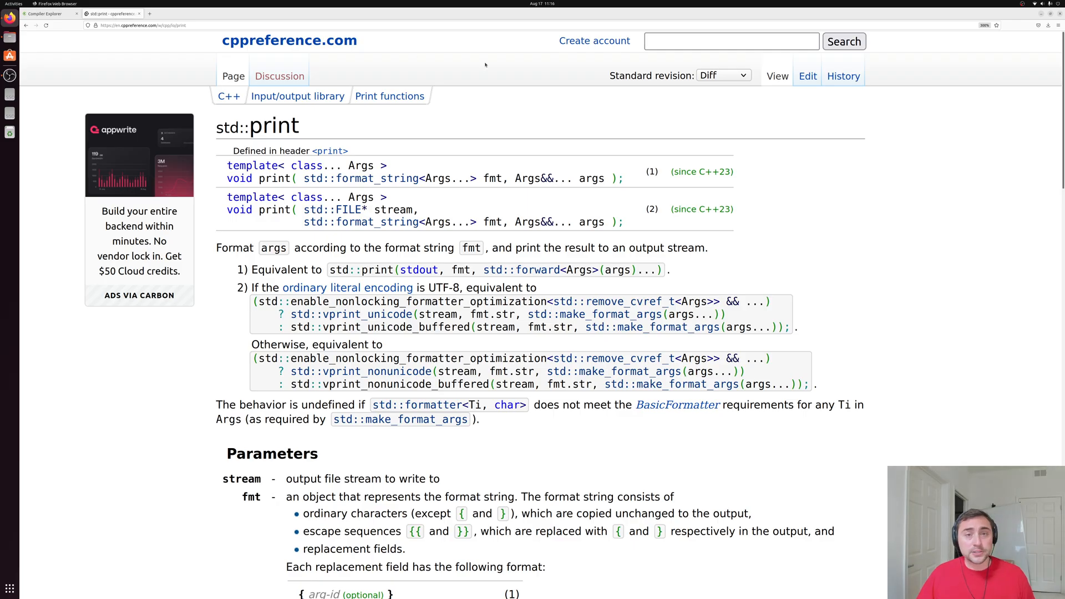